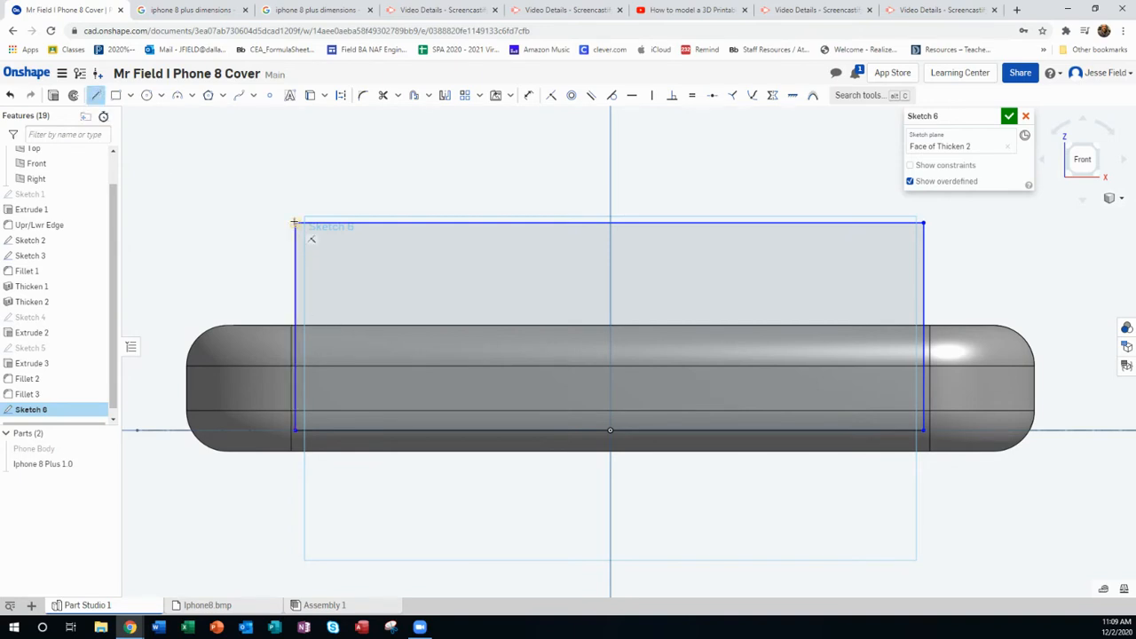
Draw a slanted line from the top-left corner to the bottom edge, dimensioned at 10°
left_click_drag(295, 222, 354, 431)
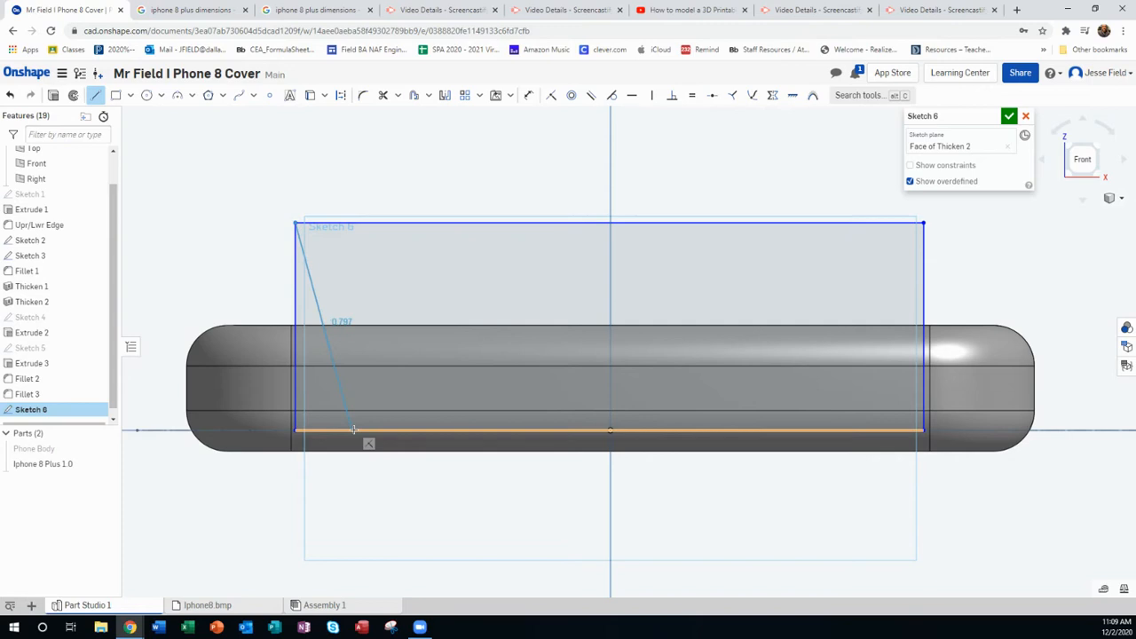
left_click_drag(355, 431, 340, 430)
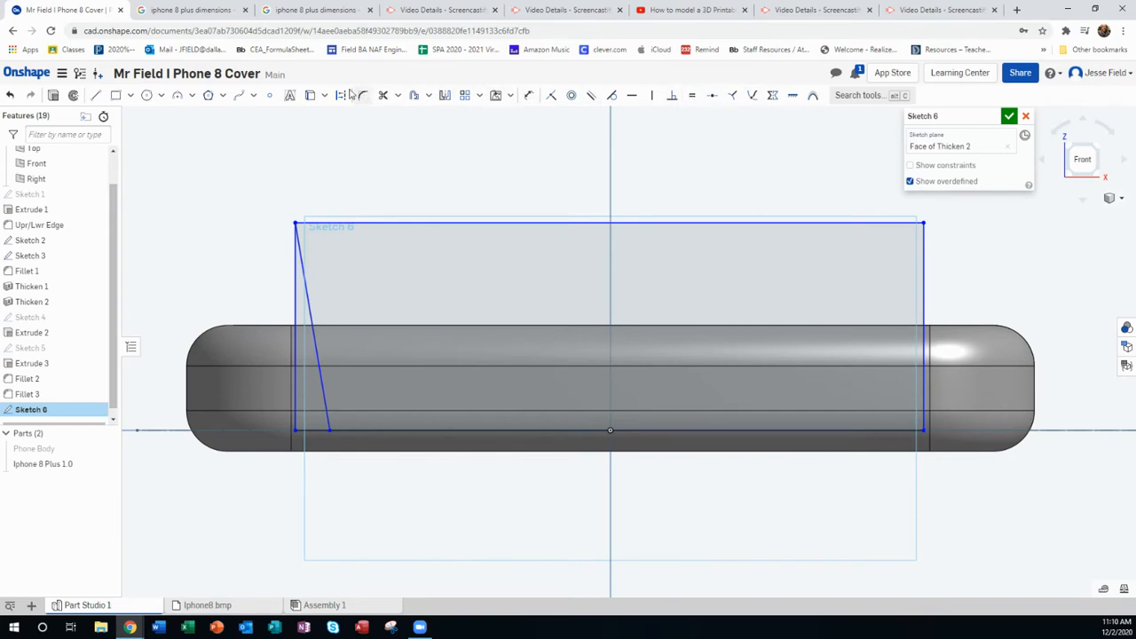
left_click(525, 95)
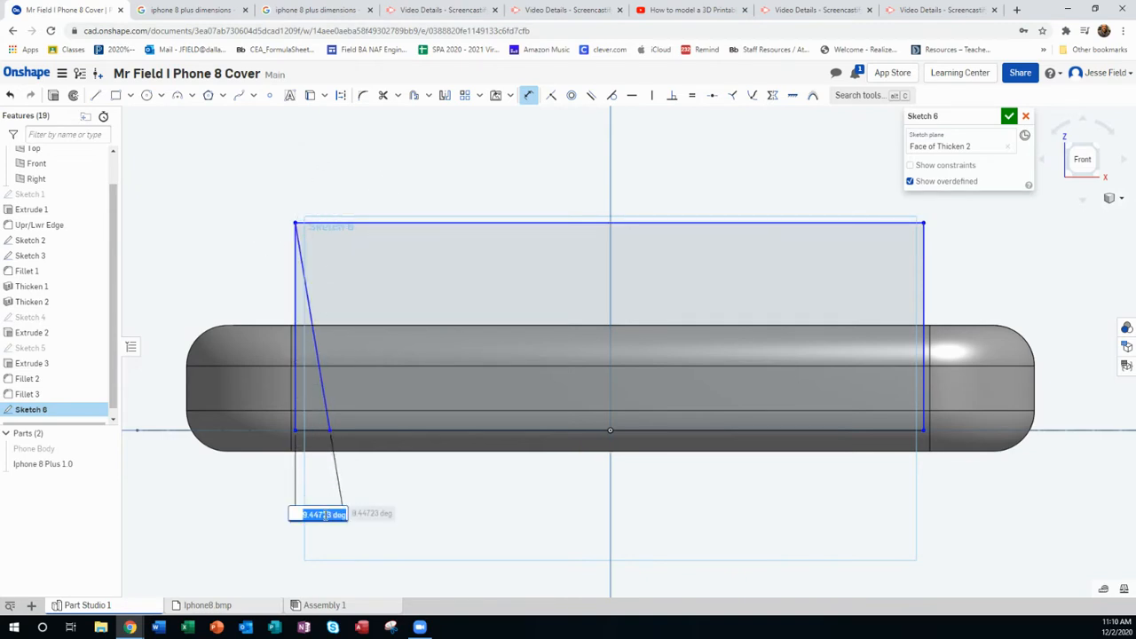
type("10")
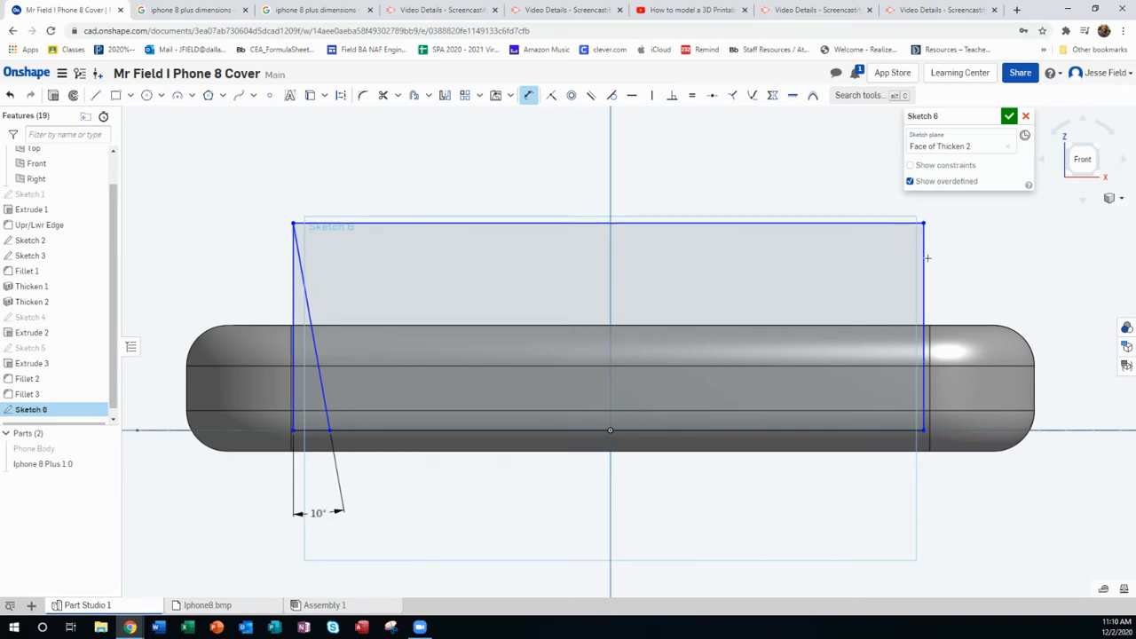
mouse_move(663, 123)
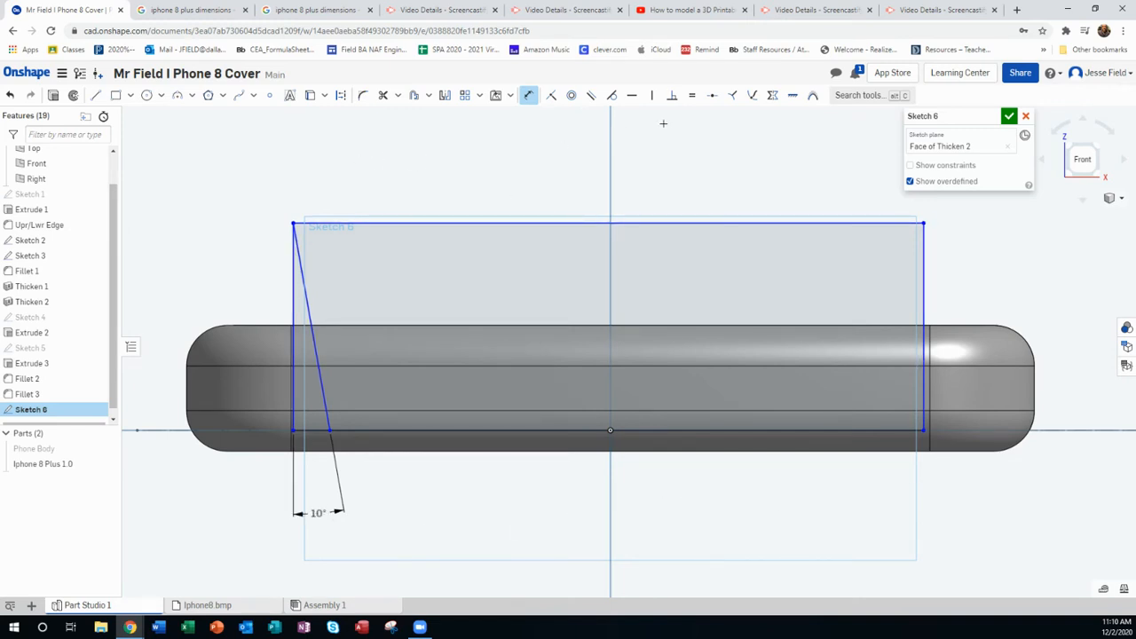
mouse_move(655, 96)
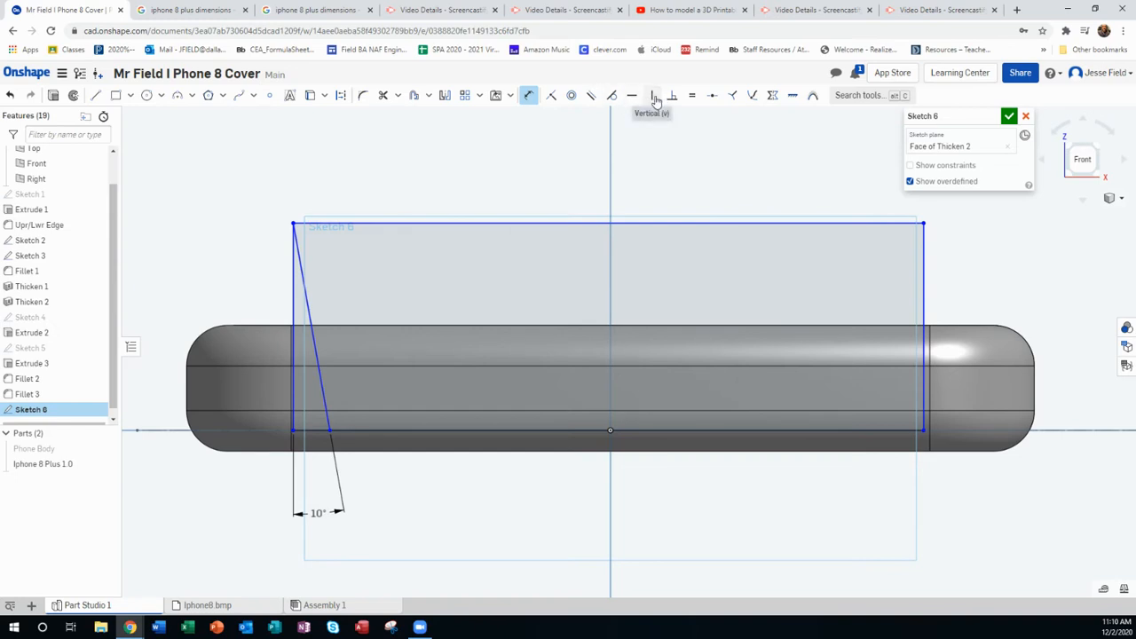
mouse_move(654, 99)
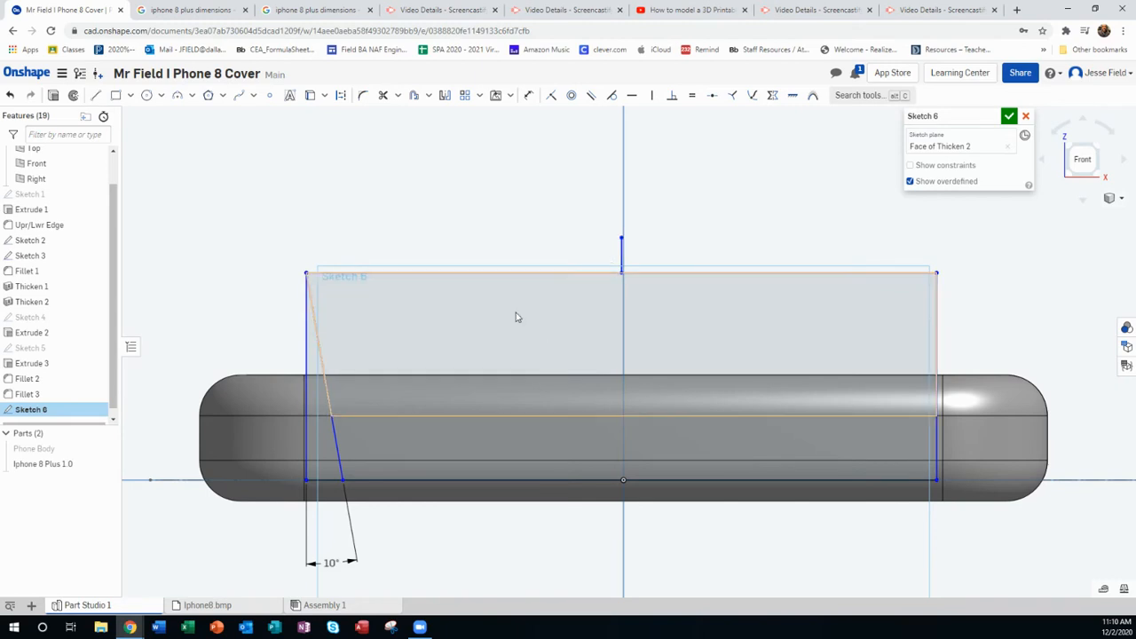
Mirror the slanted line across the centre line, then exit and reopen Sketch 6
left_click(446, 95)
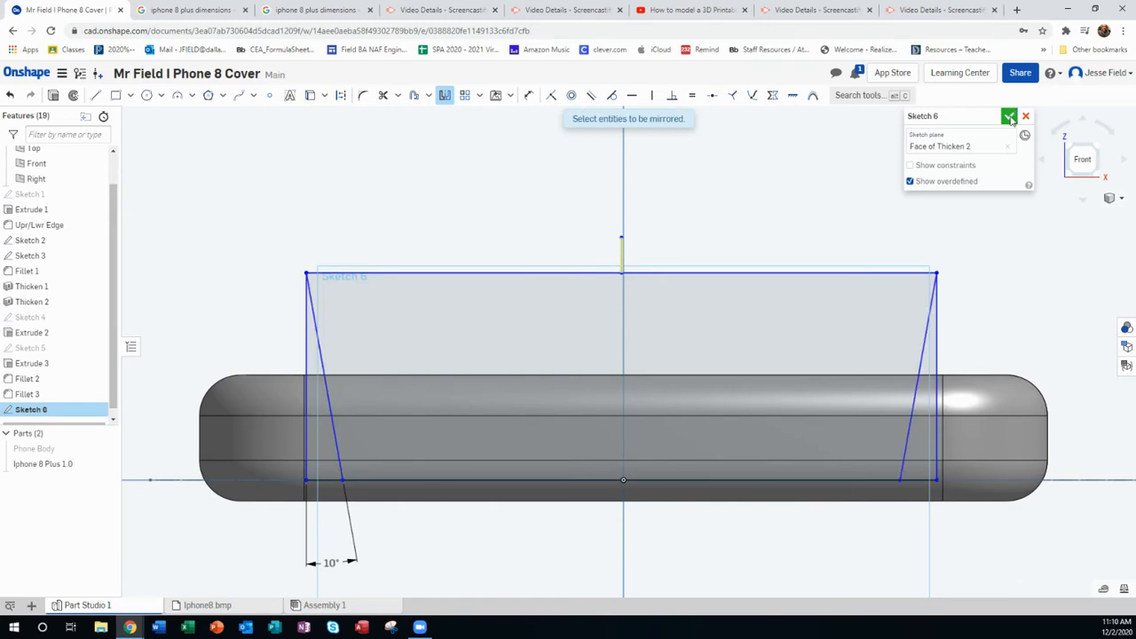
left_click(1011, 117)
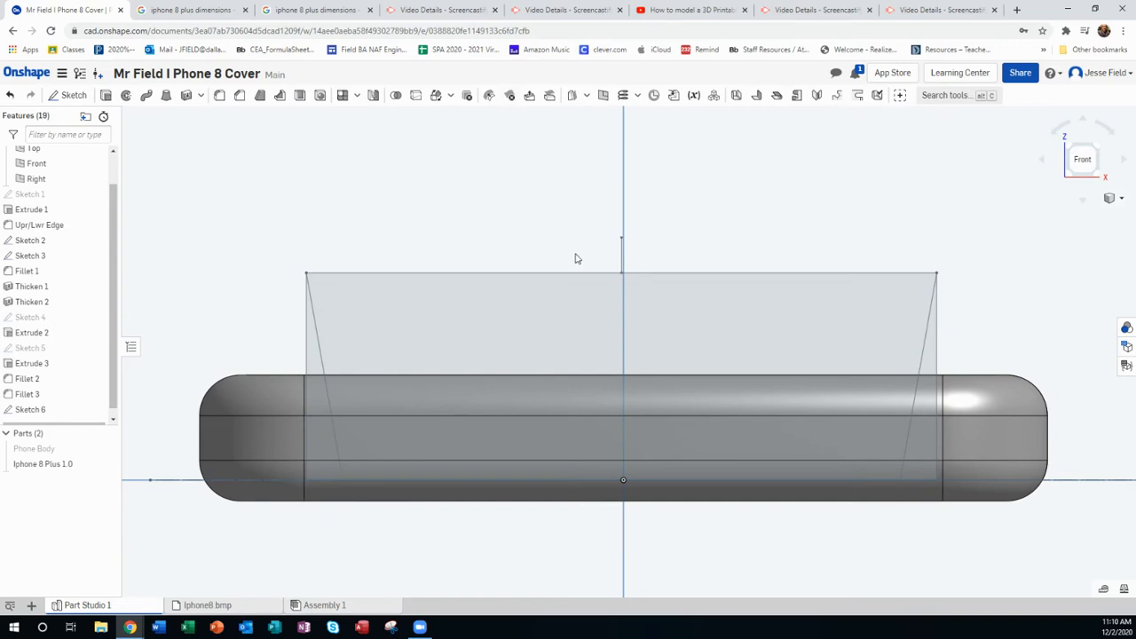
double_click(29, 409)
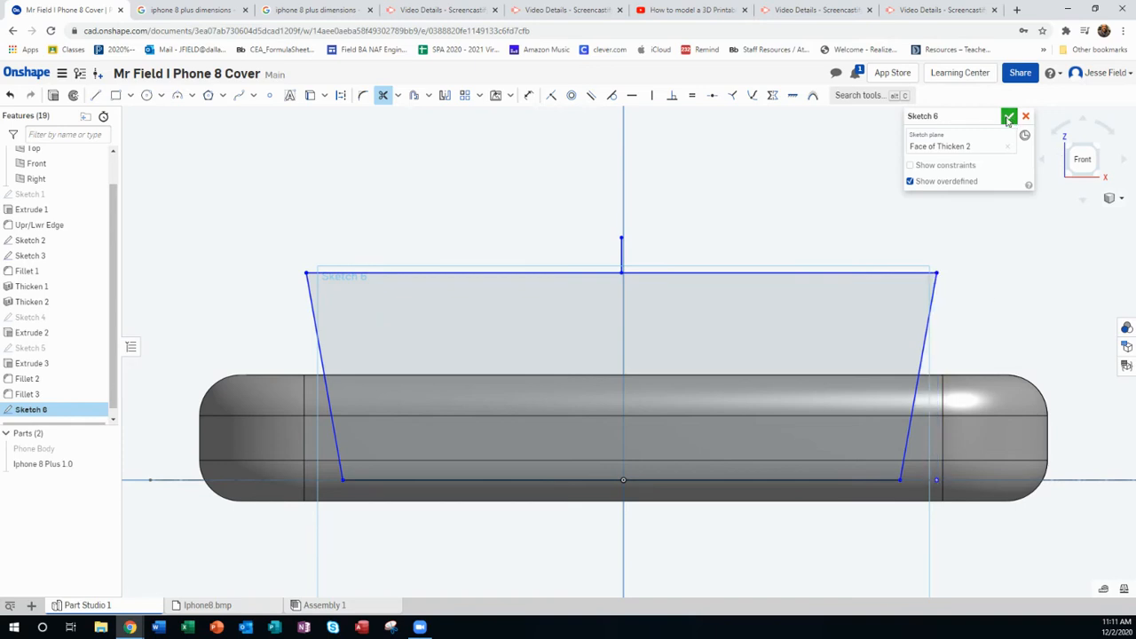
Extrude-remove the trapezoid sketch 1 in blind into the cover's bottom end
left_click(1011, 117)
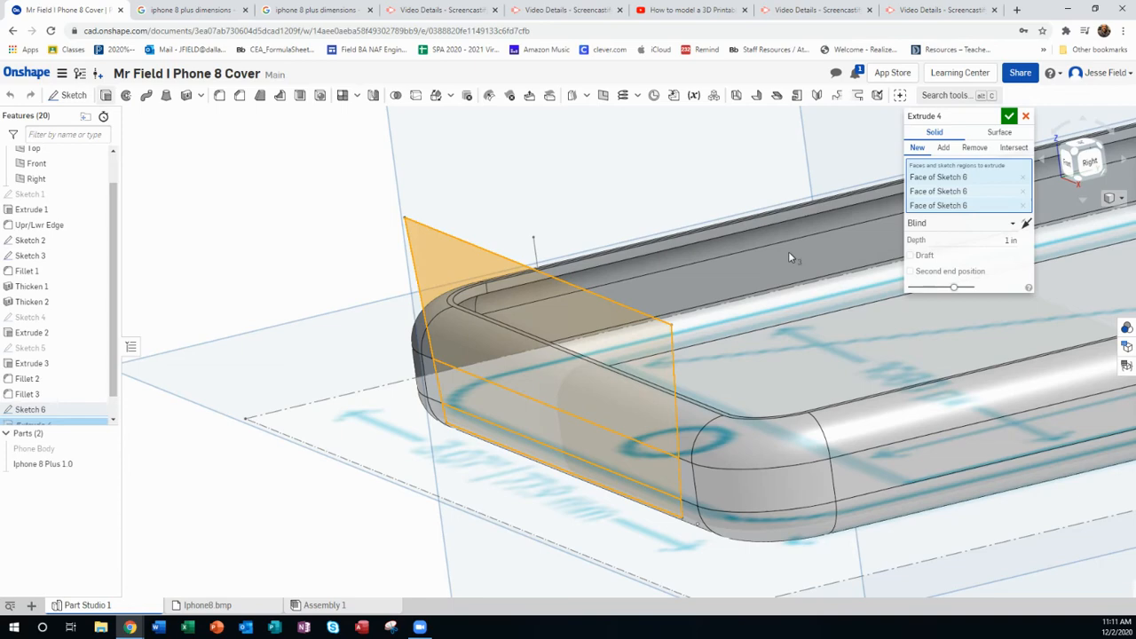
left_click(974, 147)
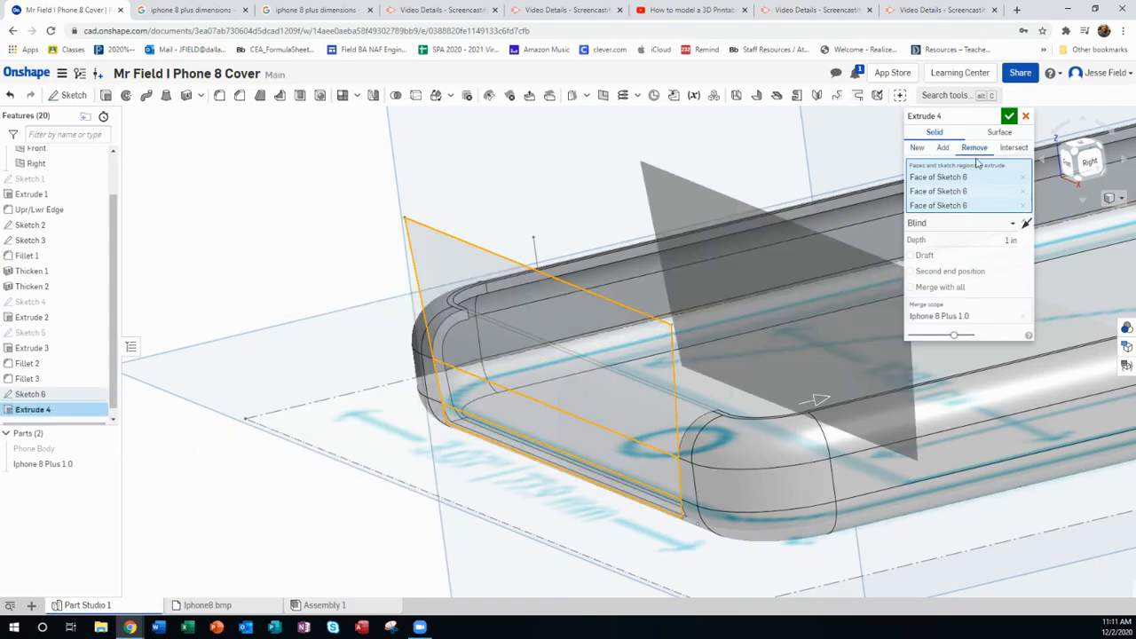
left_click_drag(808, 399, 603, 453)
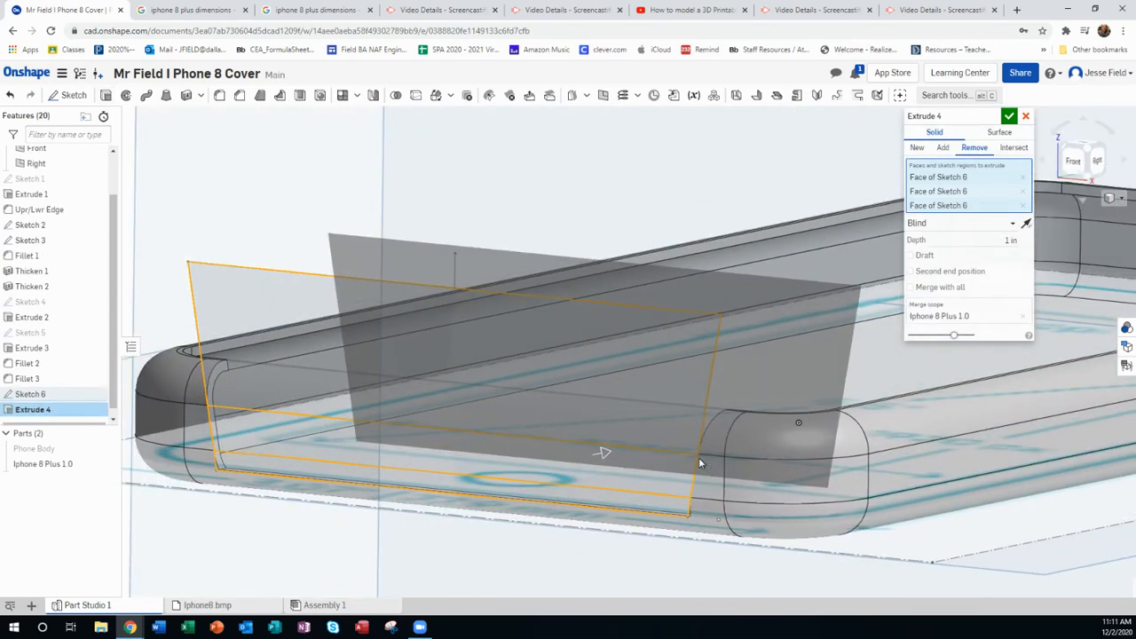
left_click(1004, 117)
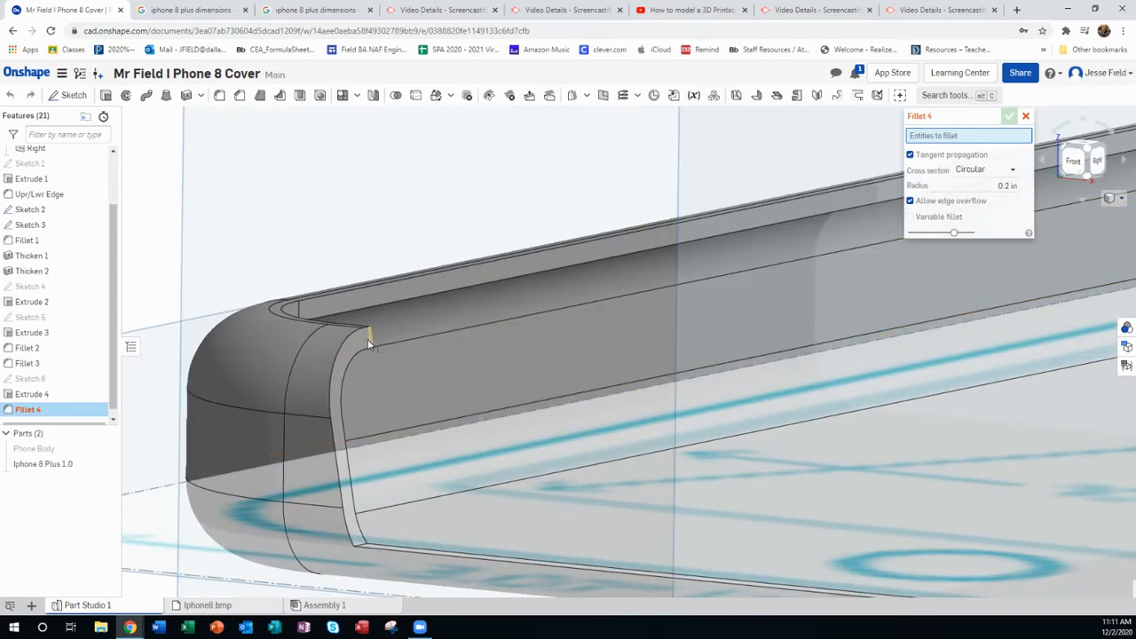
left_click(368, 351)
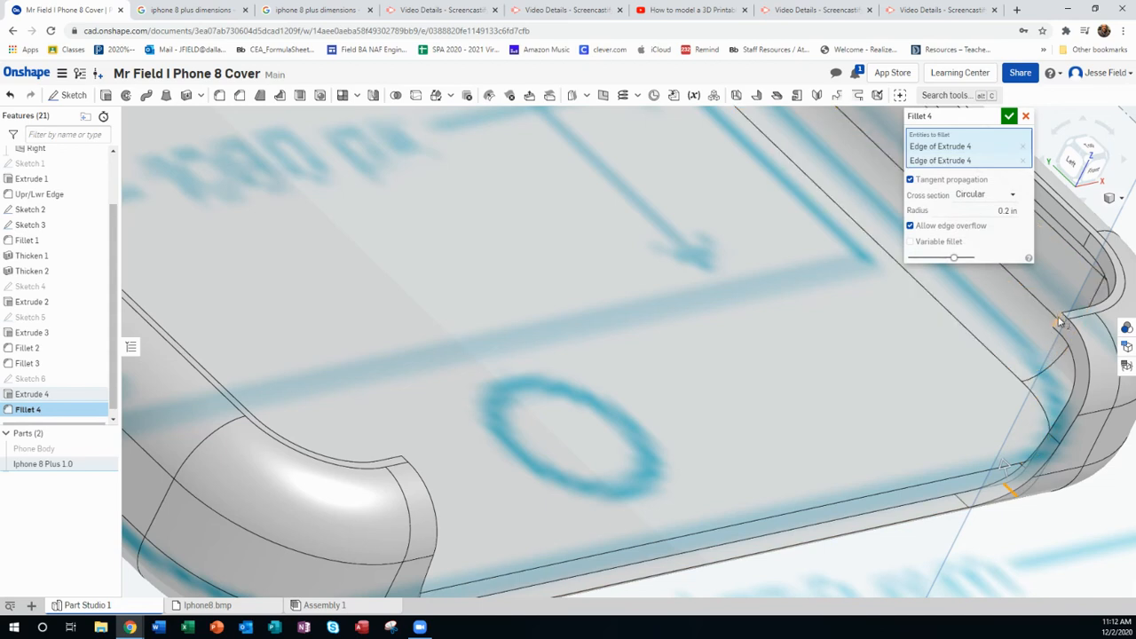
left_click(1005, 487)
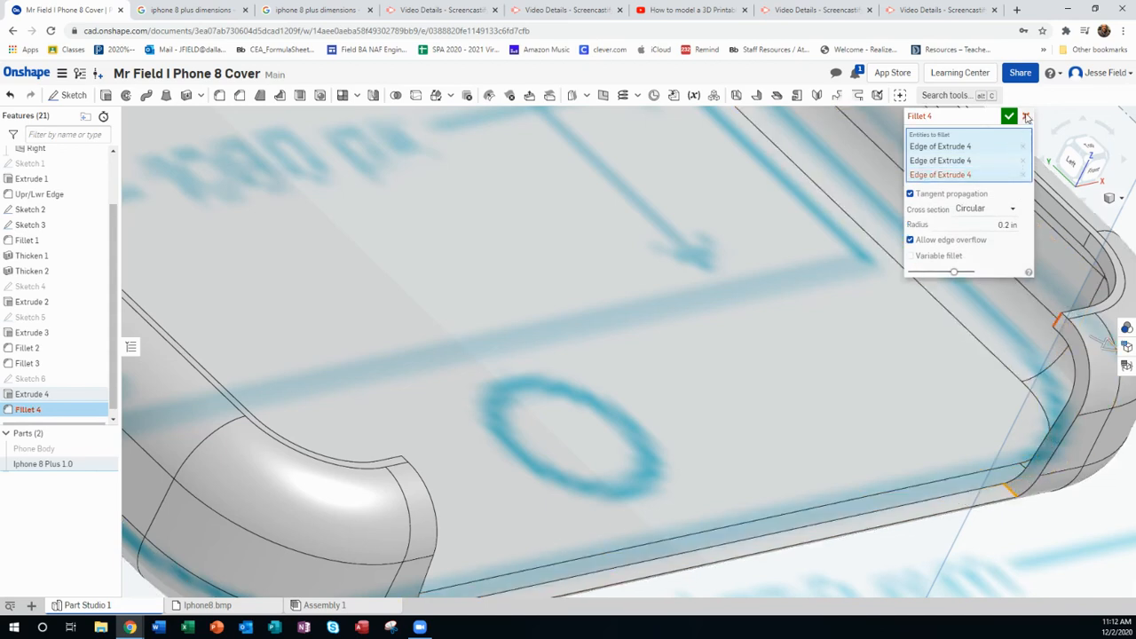
left_click(1001, 225)
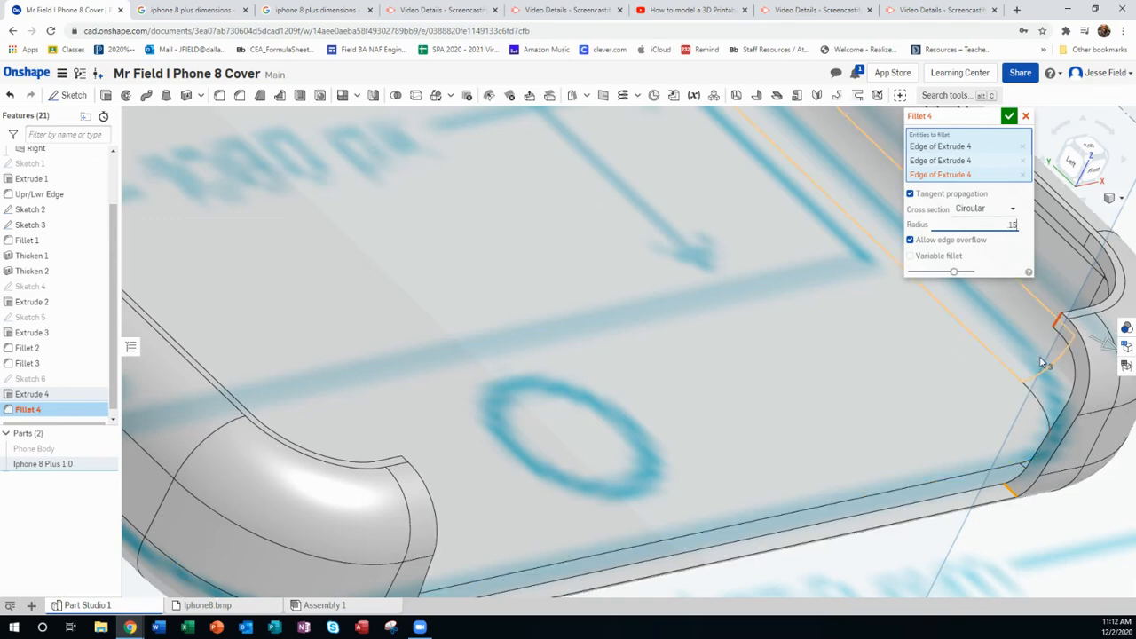
type("0.15 in")
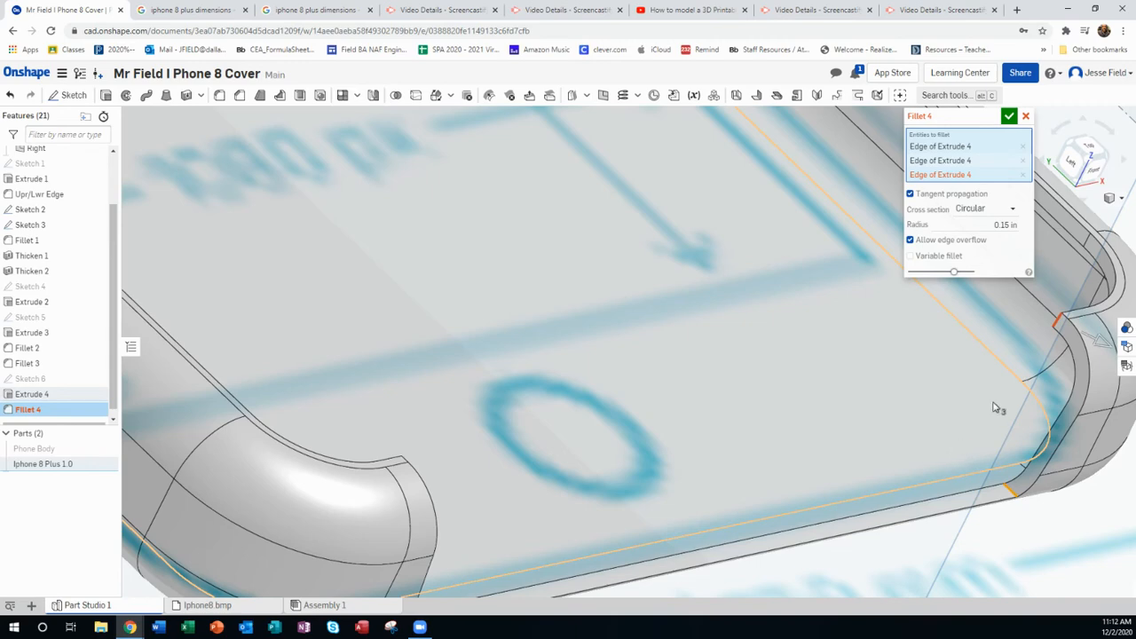
left_click(1036, 115)
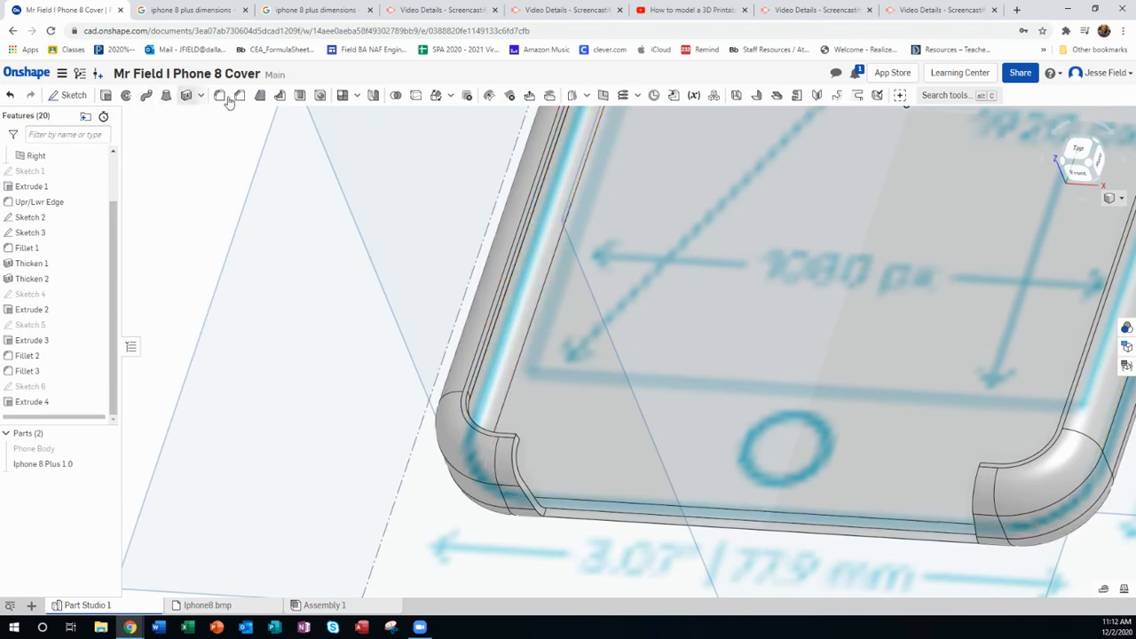
mouse_move(477, 426)
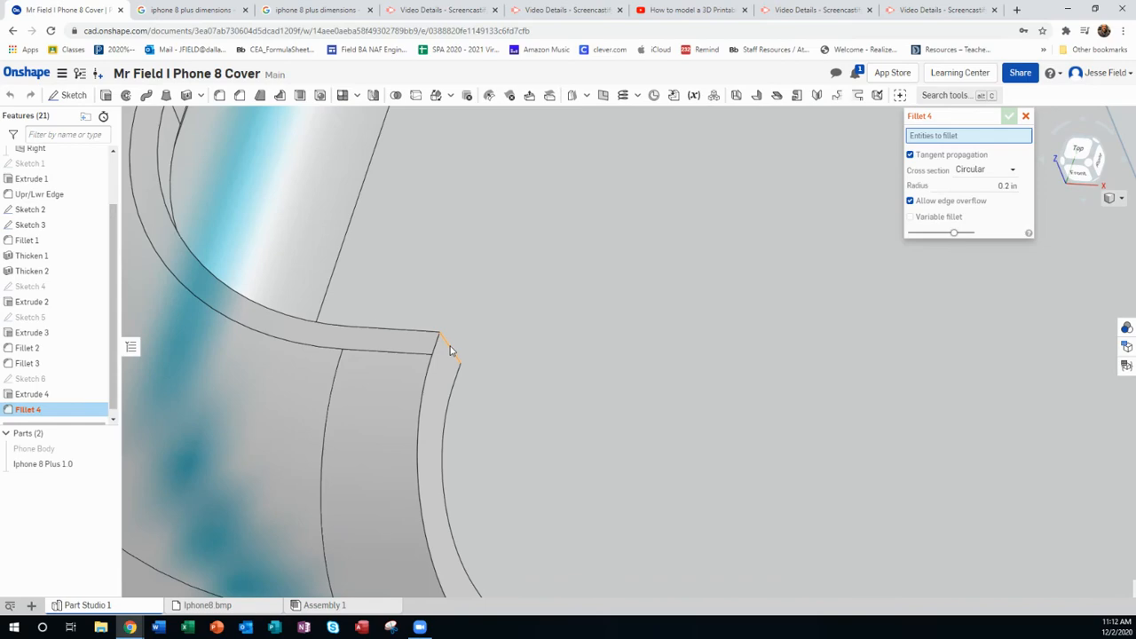
Fillet the cut's sharp corner edge, then fillet the remaining edge along the cut
left_click(438, 342)
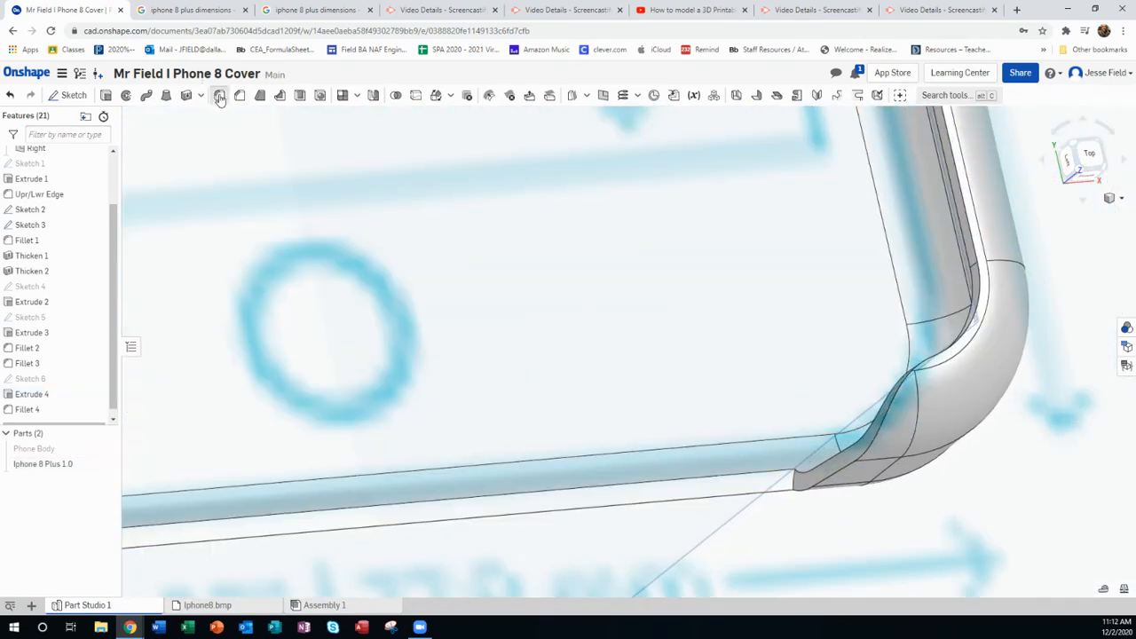
left_click(219, 95)
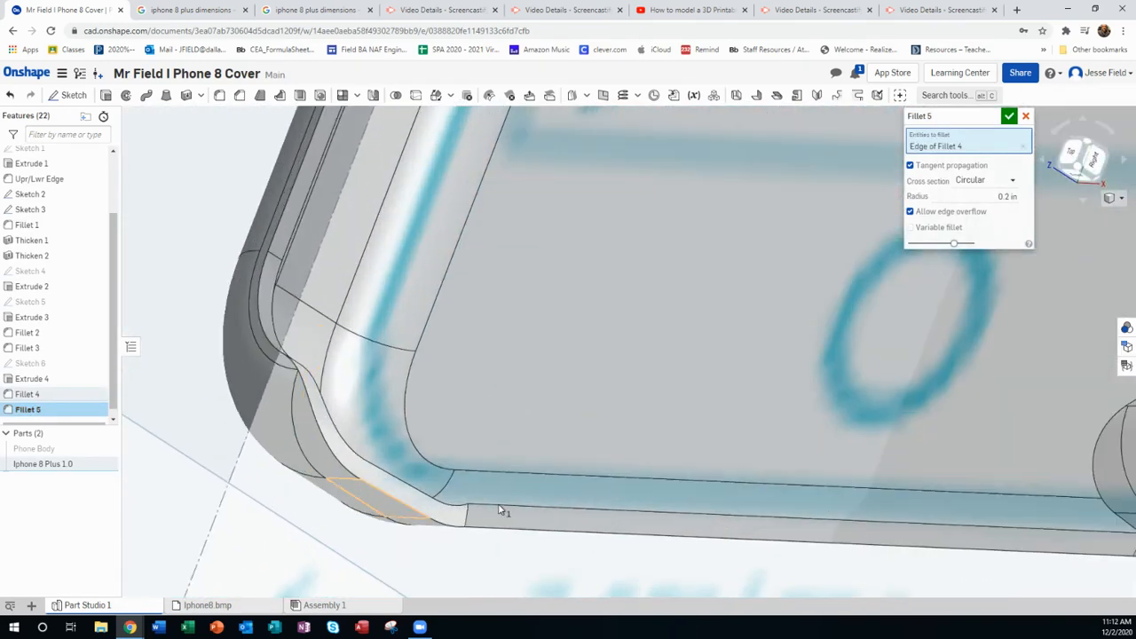
left_click(570, 533)
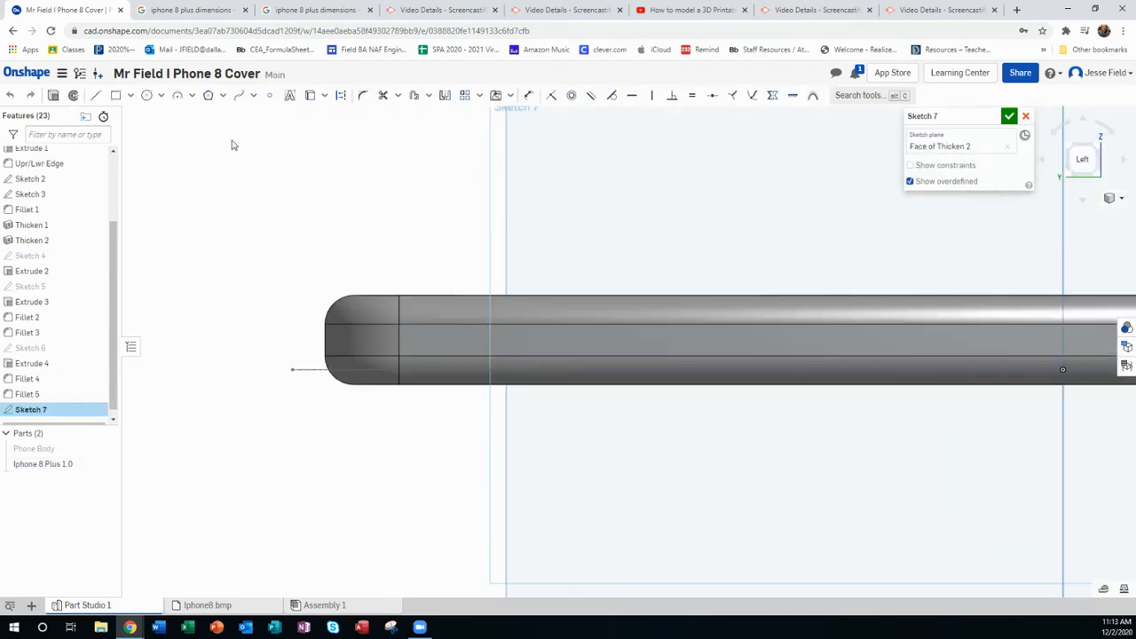
Draw a rectangle about 1.438 wide over the cover's long side edge in Sketch 7
left_click(116, 95)
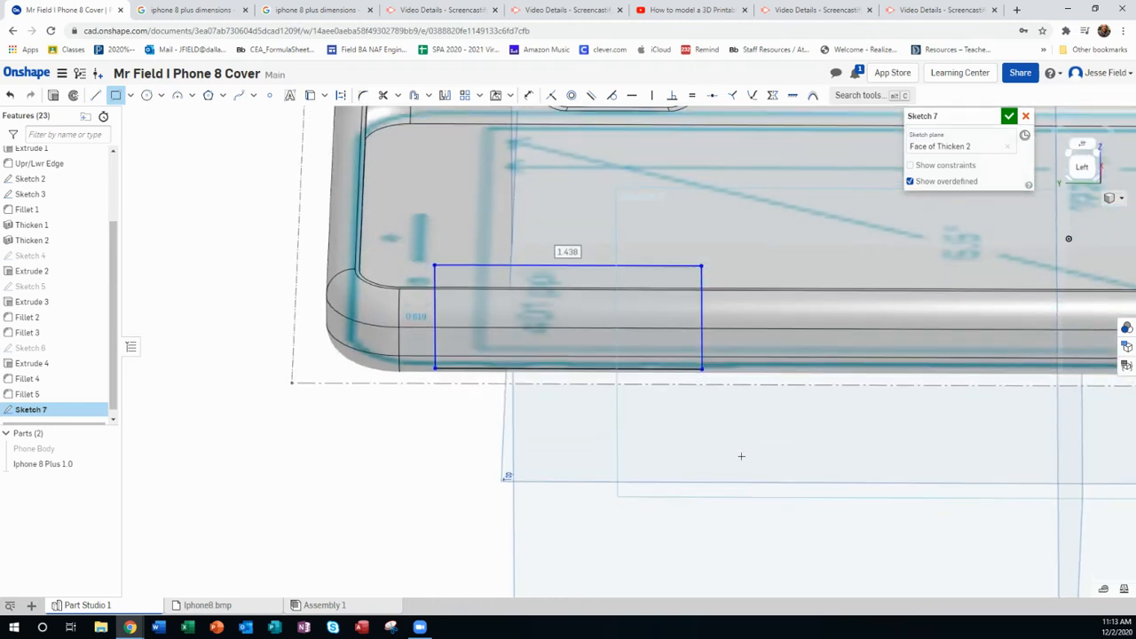
right_click(596, 385)
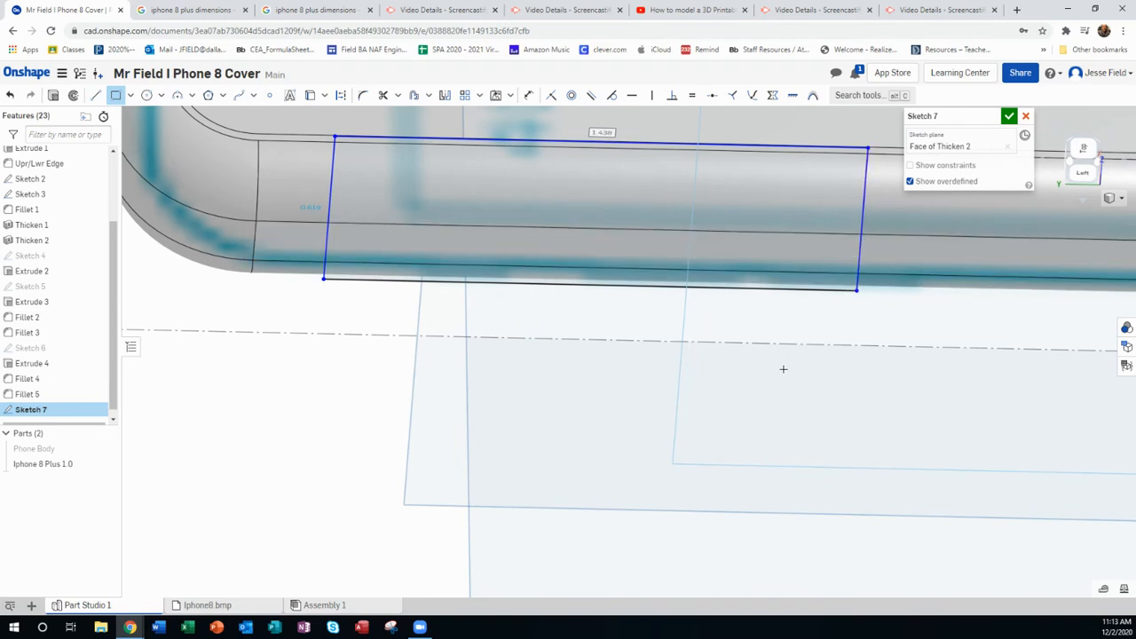
mouse_move(861, 228)
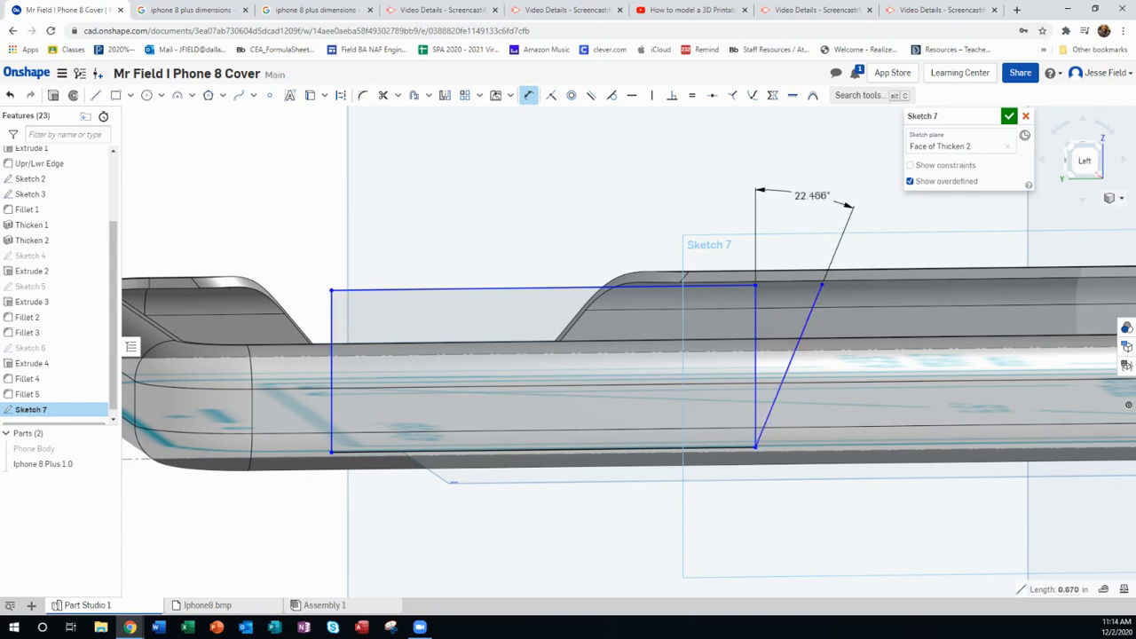
Set the slanted line's angle dimension to 40° and mirror it across the centre
double_click(813, 194)
type("40")
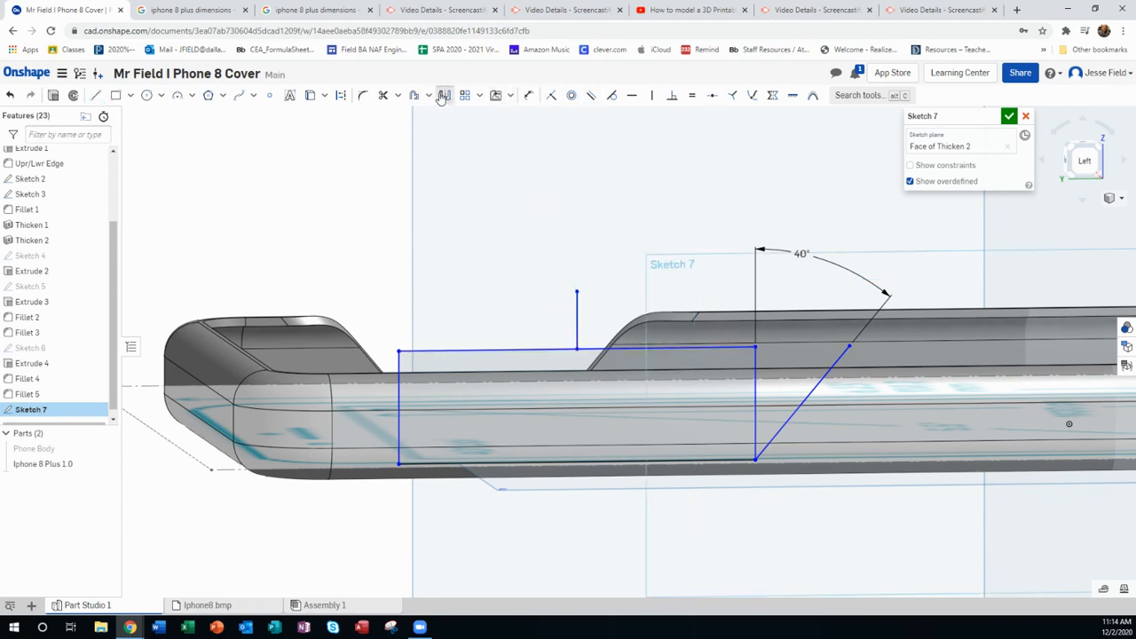
left_click(441, 95)
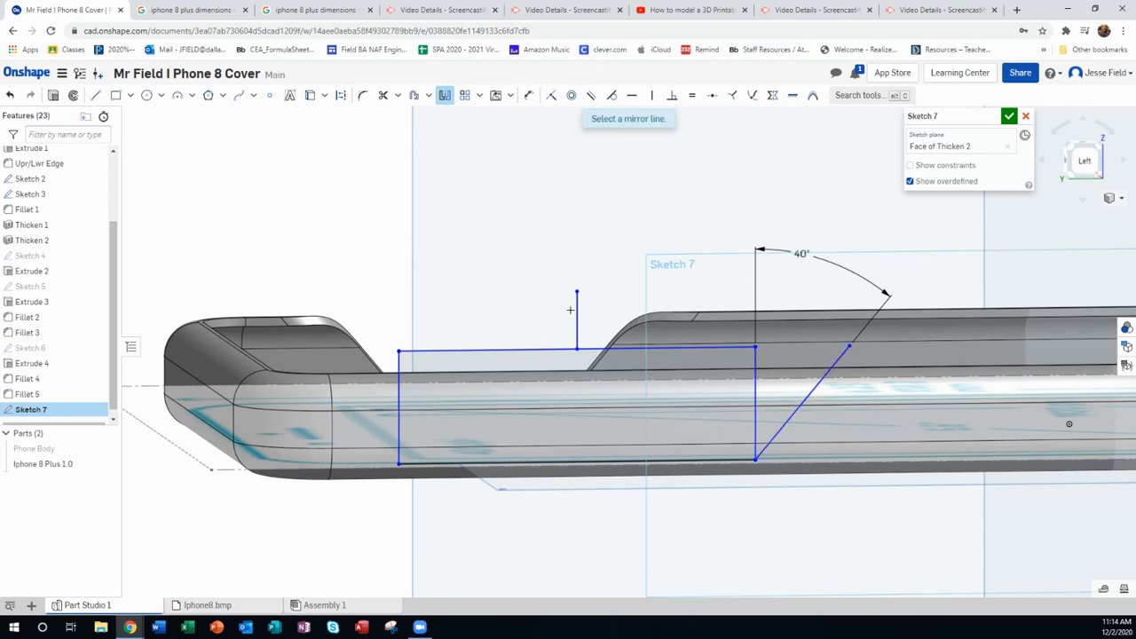